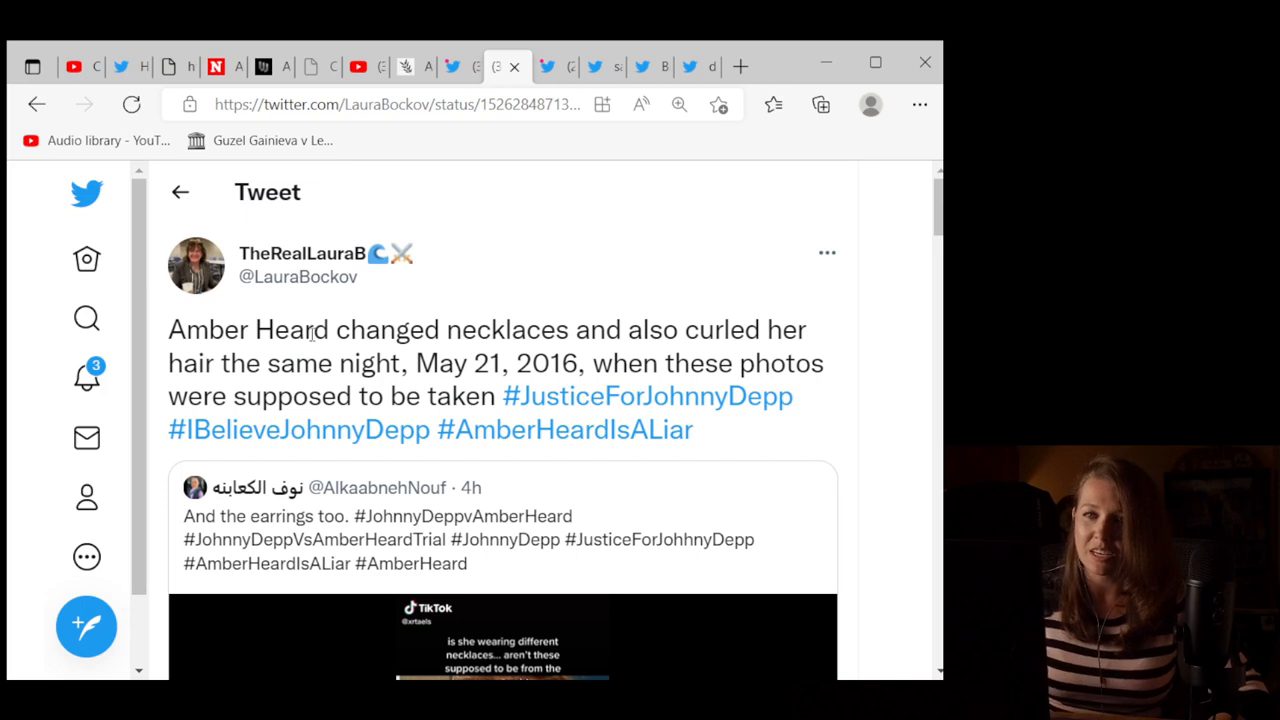
{"action": "mouse_move", "coordinate": [402, 418]}
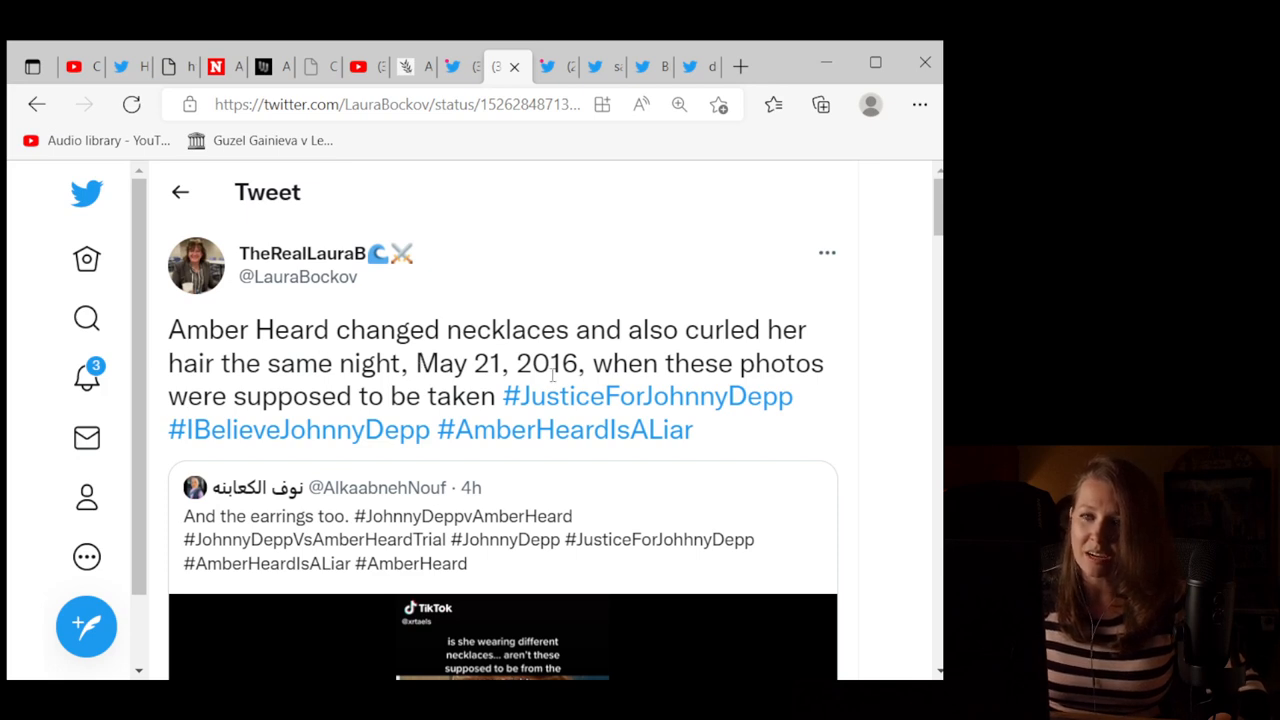
{"action": "mouse_move", "coordinate": [448, 423]}
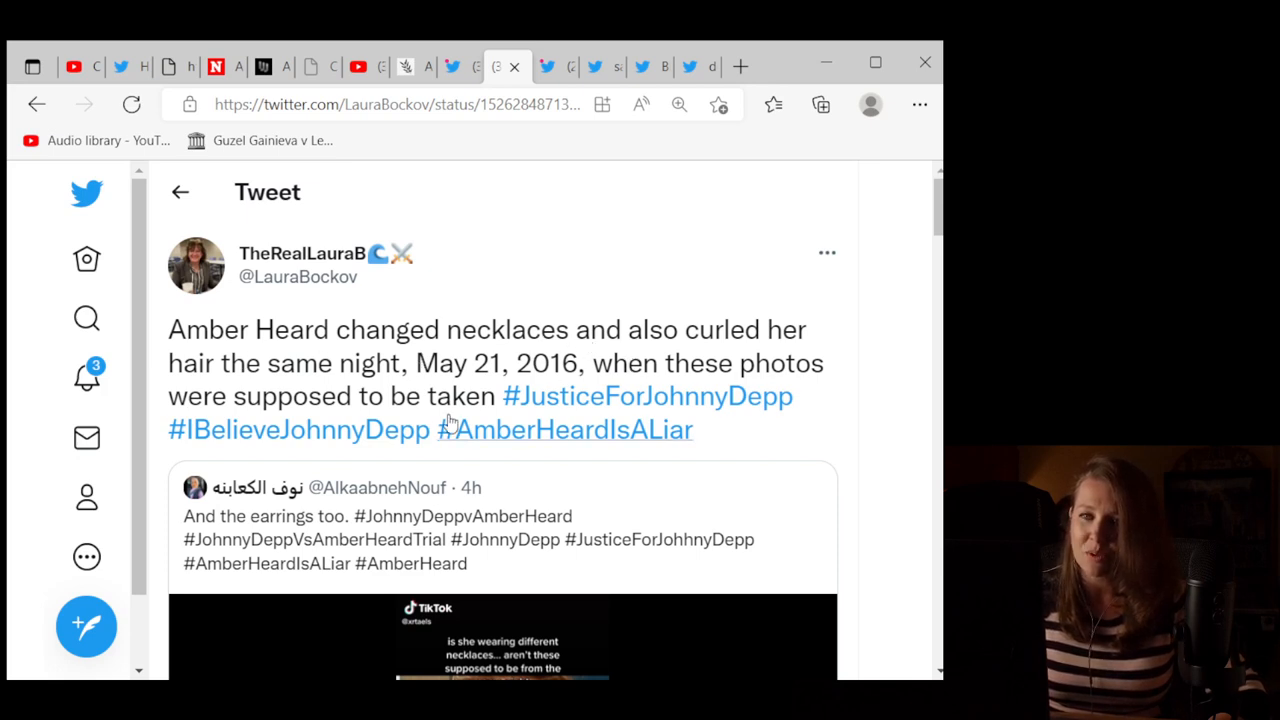
Step: Bring the quoted TikTok clip about different necklaces into view so it plays
{"action": "scroll", "scroll_direction": "down", "scroll_amount": 3}
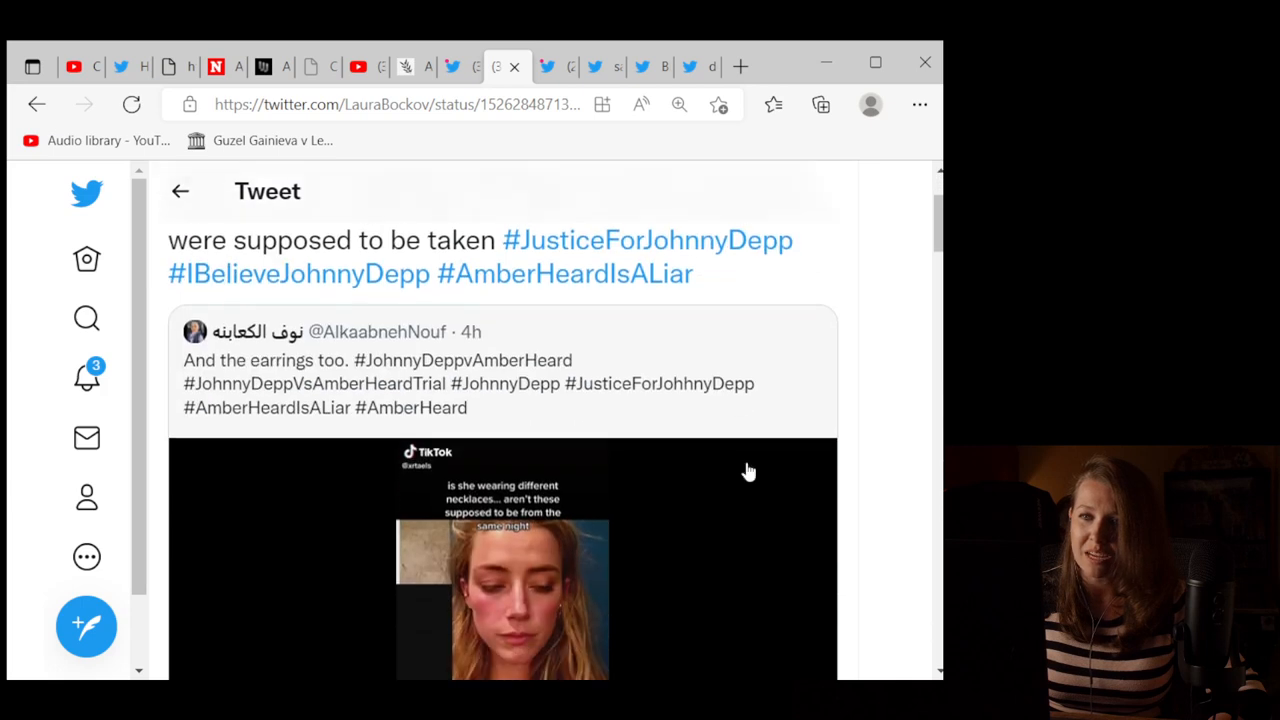
{"action": "mouse_move", "coordinate": [387, 290]}
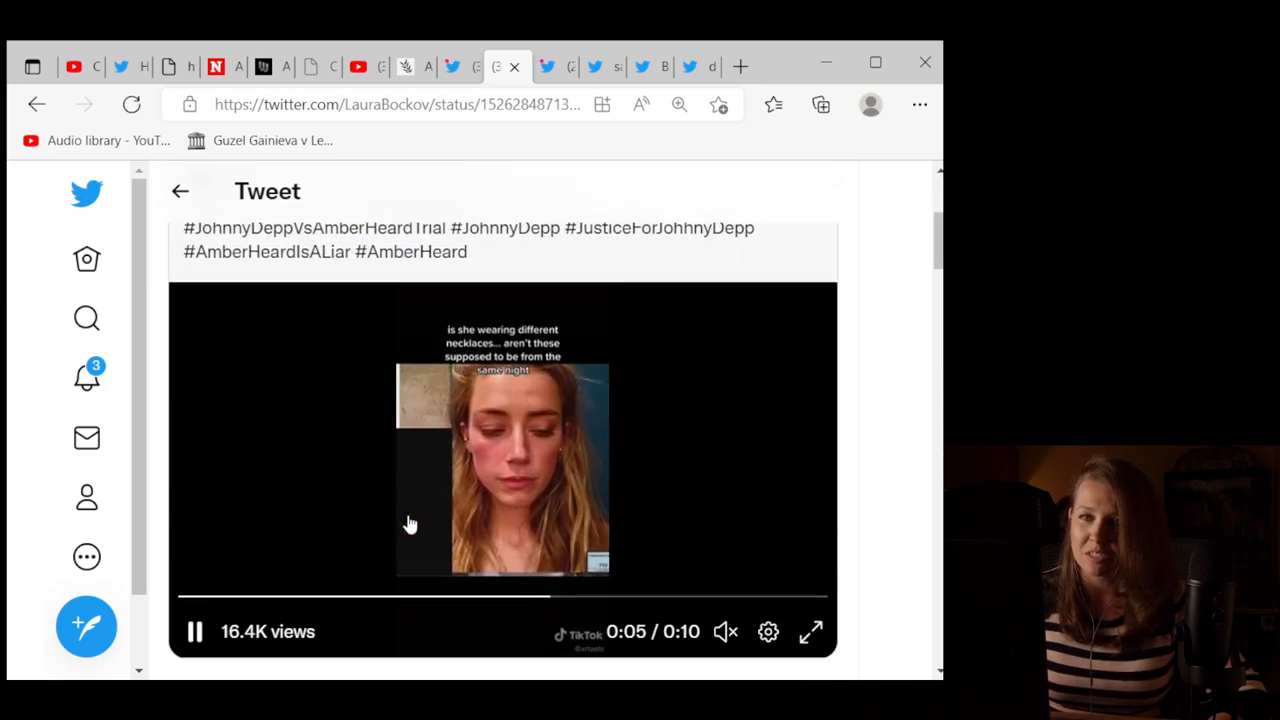
Step: Pause the necklace comparison clip, rewind it slightly and resume playback to its end
{"action": "left_click", "coordinate": [195, 631]}
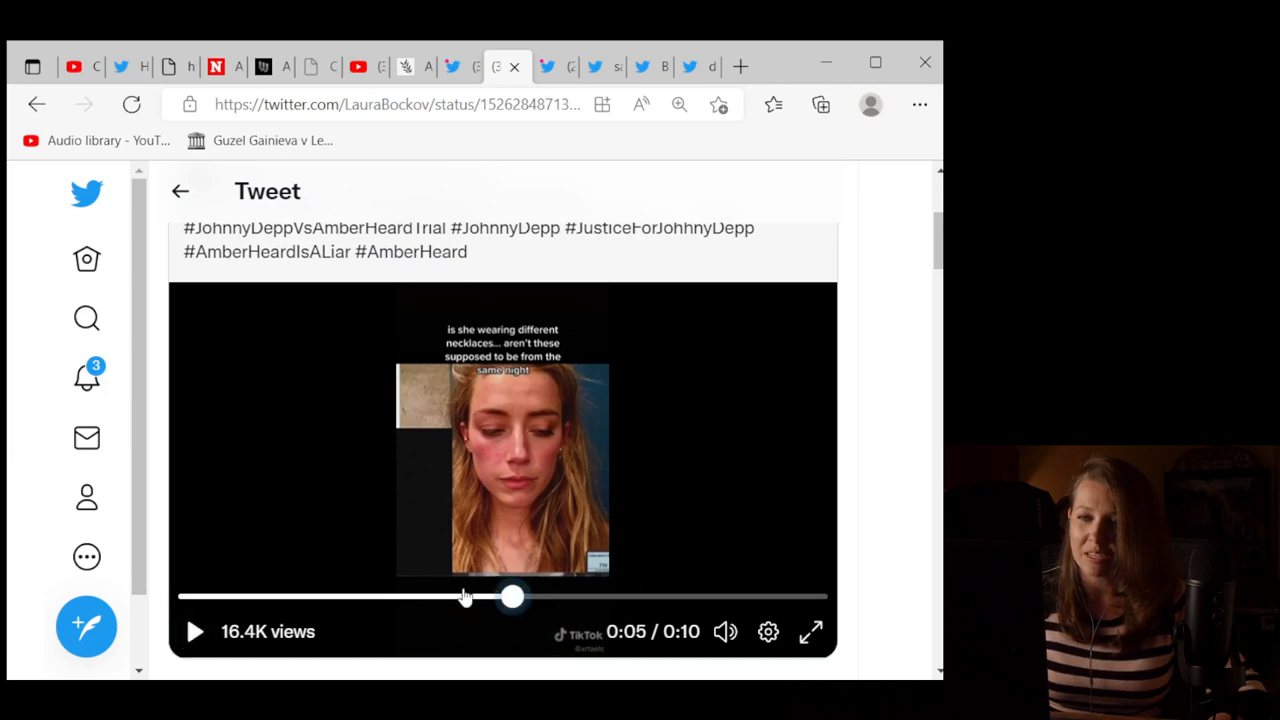
{"action": "left_click", "coordinate": [194, 631]}
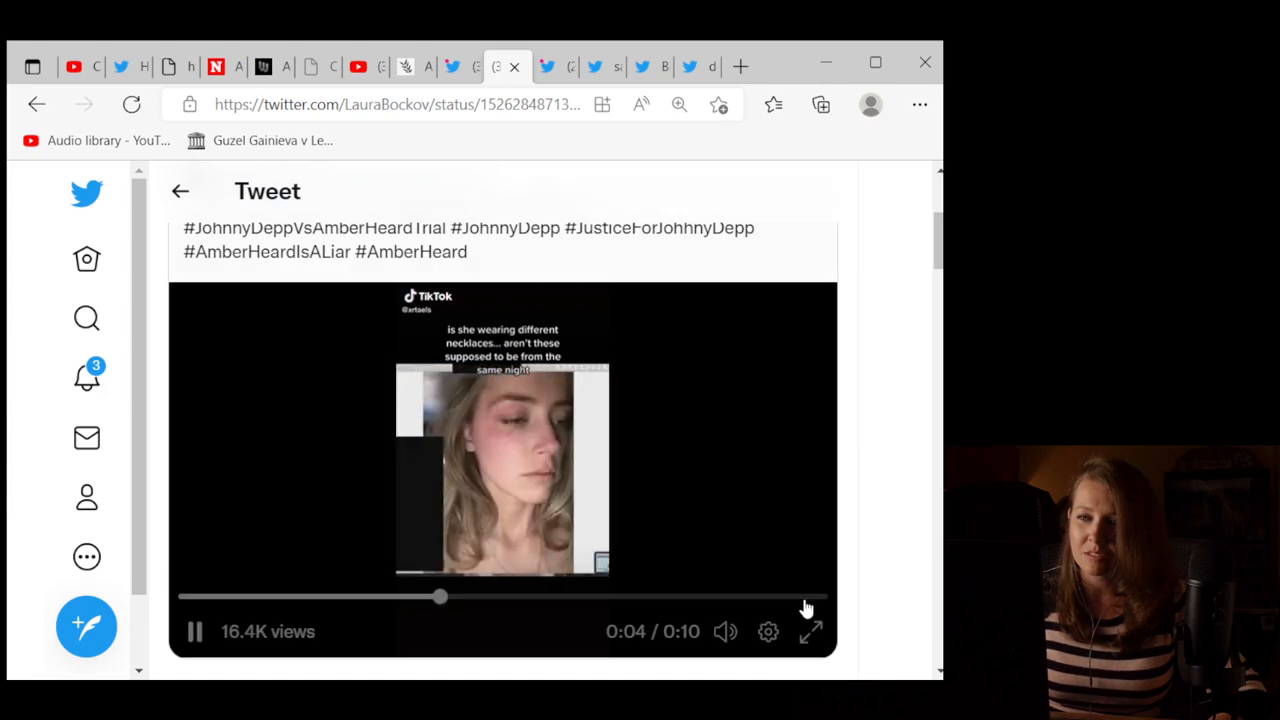
{"action": "left_click", "coordinate": [810, 631]}
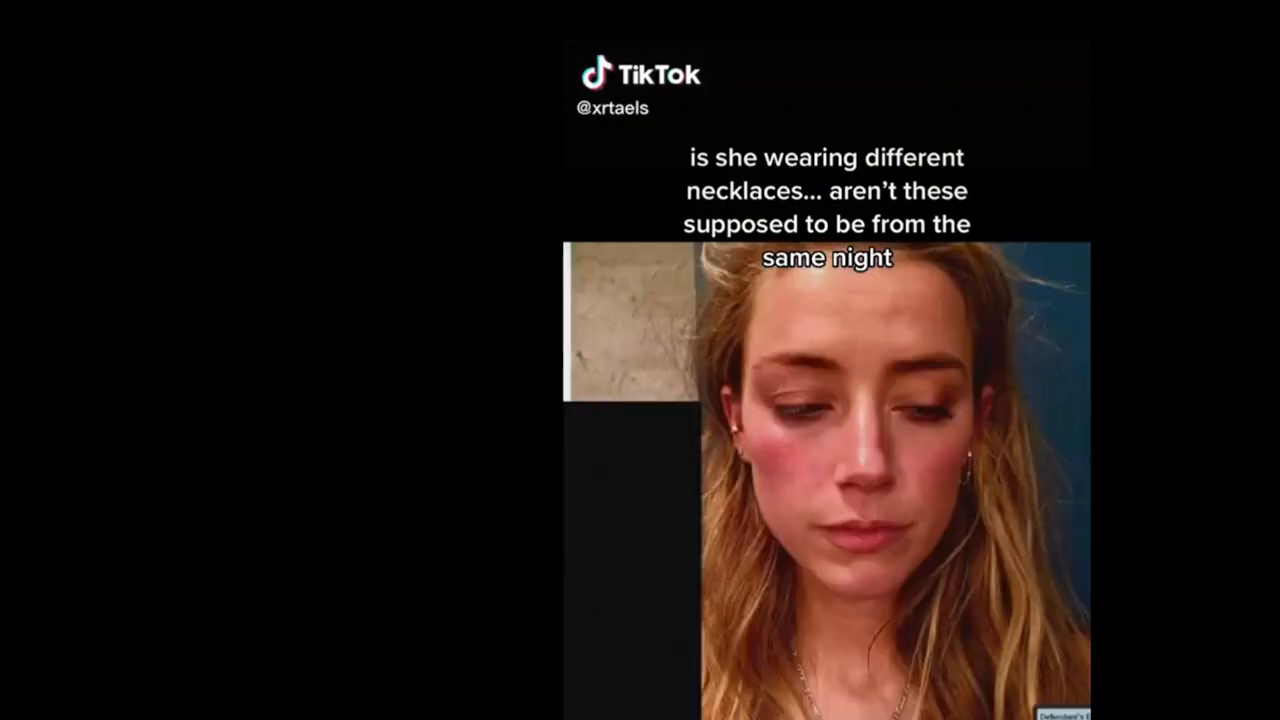
{"action": "mouse_move", "coordinate": [785, 698]}
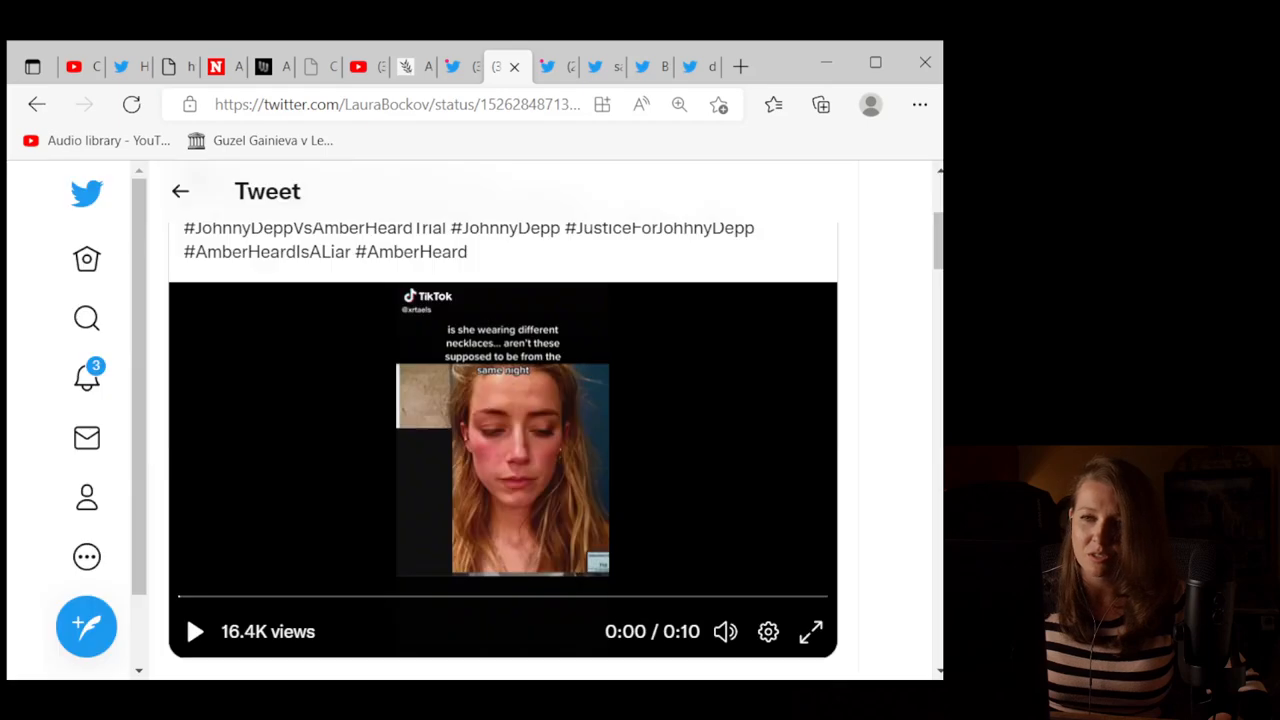
{"action": "mouse_move", "coordinate": [735, 387]}
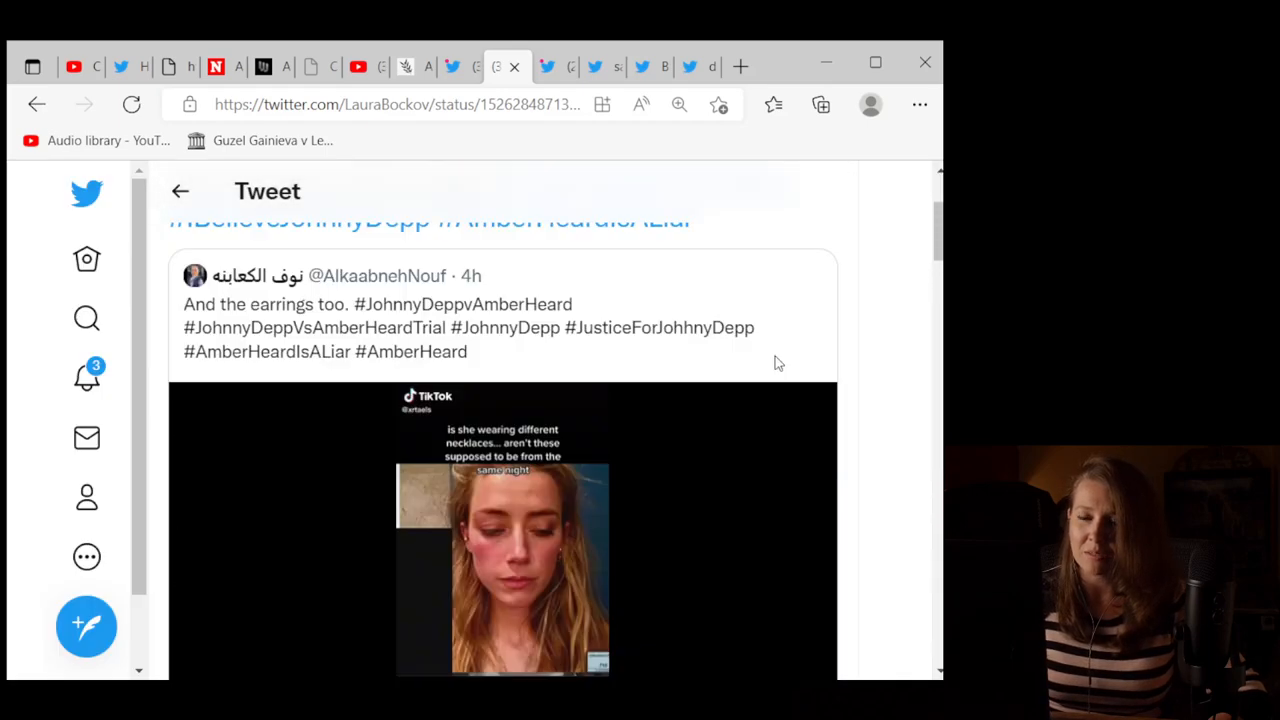
Step: Switch to the phone-incident tweet, play its courtroom clip, pause it and view the tweet stats
{"action": "left_click", "coordinate": [557, 66]}
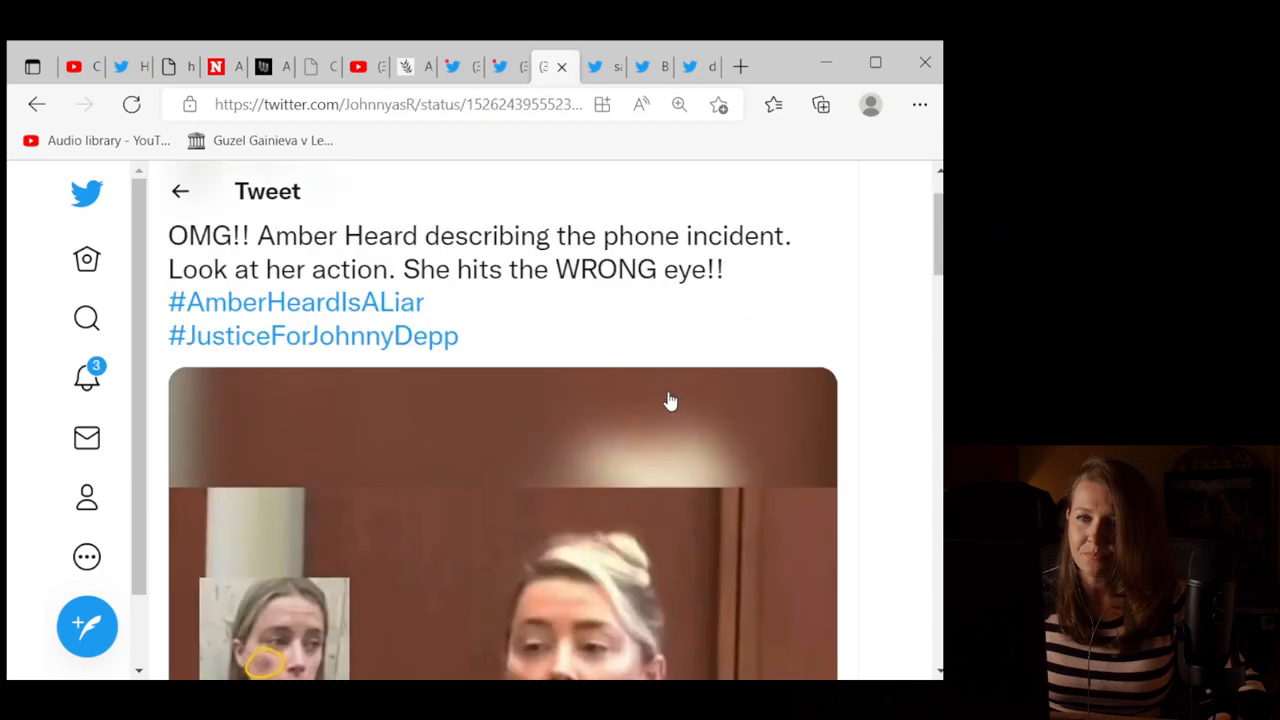
{"action": "scroll", "scroll_direction": "up", "scroll_amount": 3}
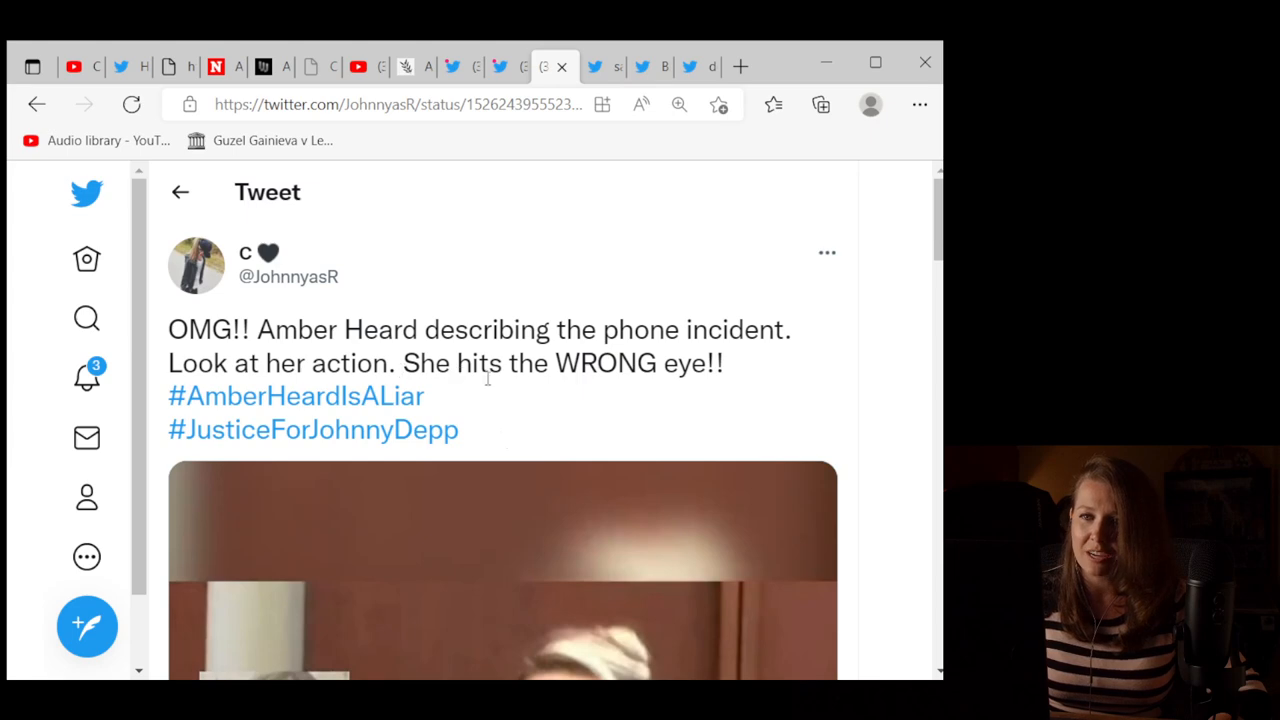
{"action": "scroll", "scroll_direction": "down", "scroll_amount": 3}
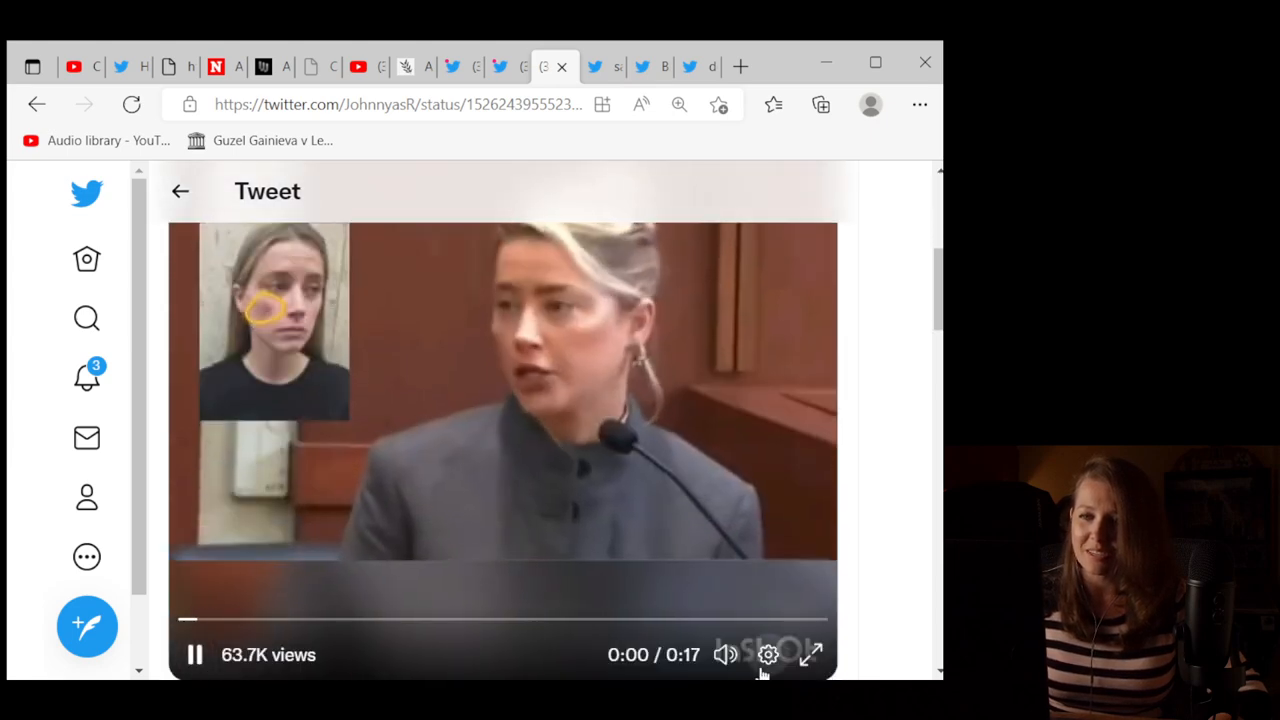
{"action": "left_click", "coordinate": [810, 655]}
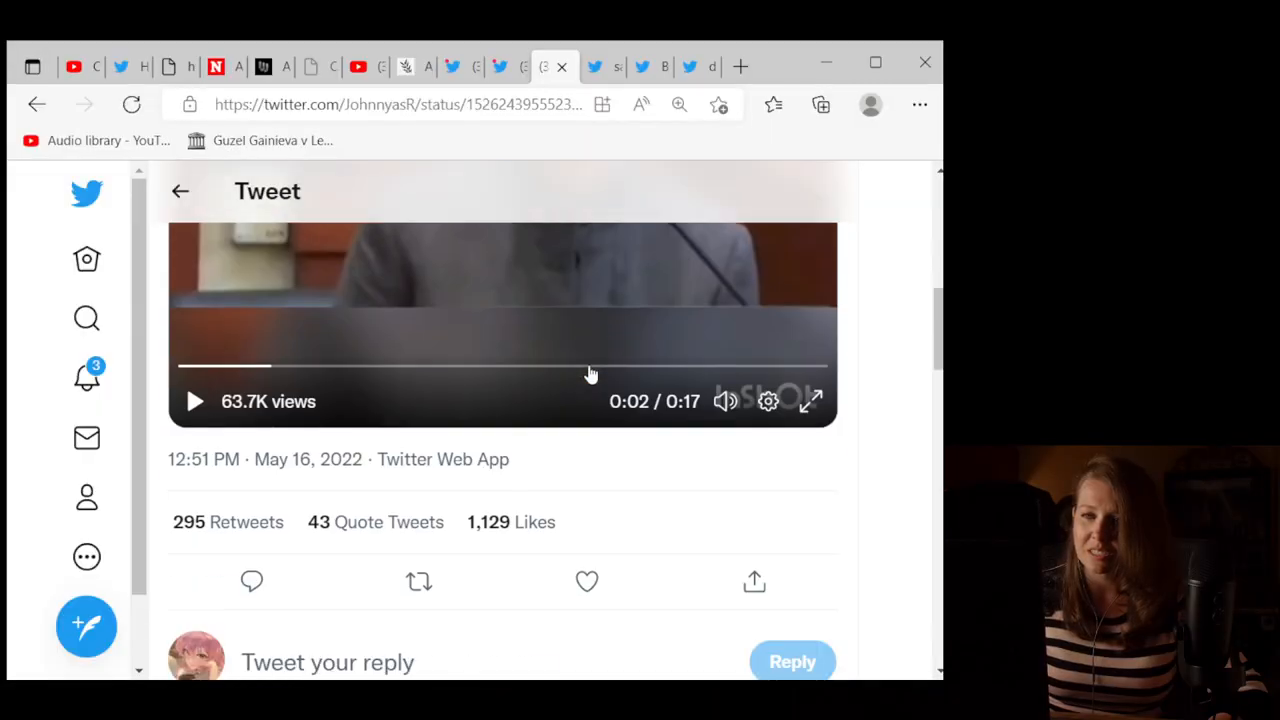
{"action": "scroll", "scroll_direction": "up", "scroll_amount": 3}
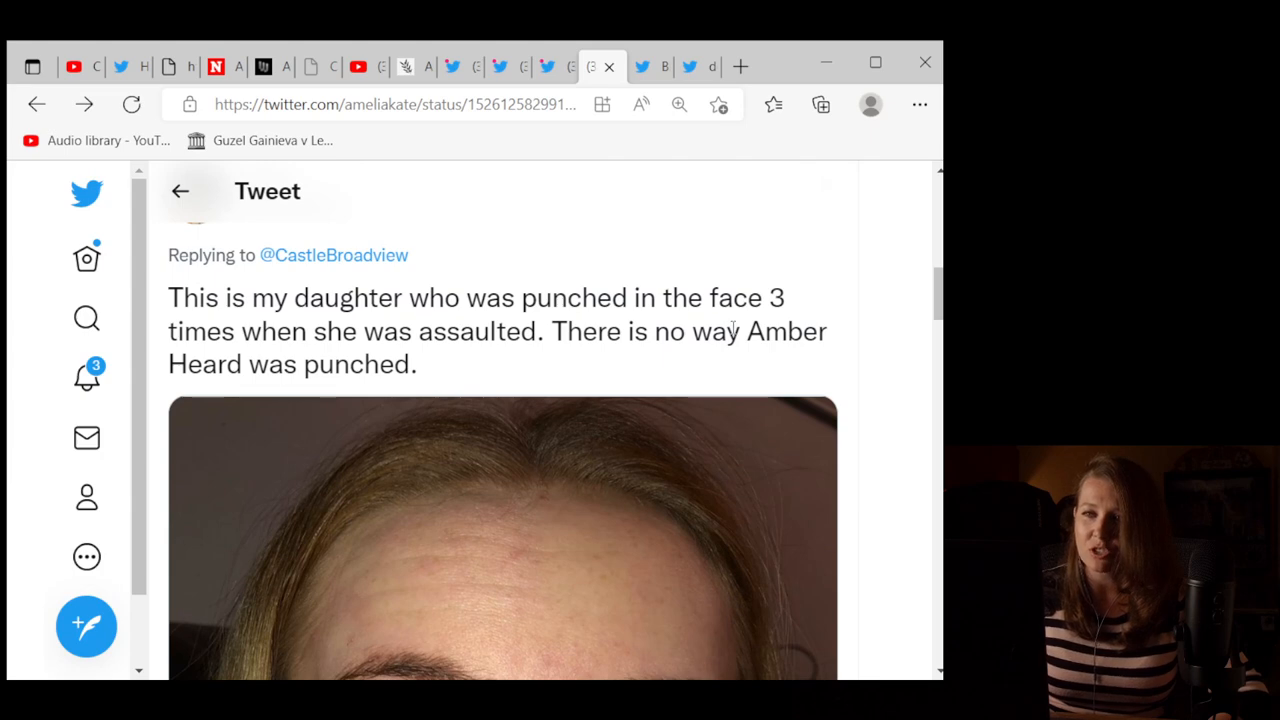
{"action": "mouse_move", "coordinate": [655, 367]}
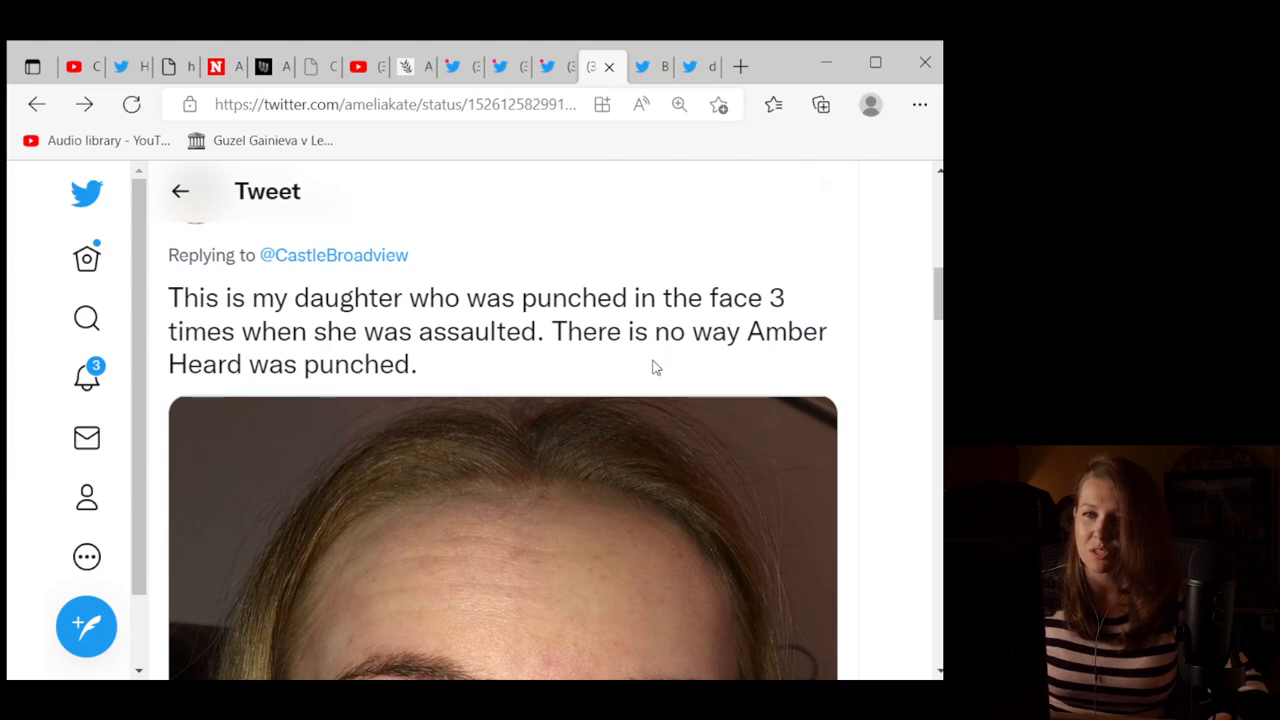
Step: Look through the photos in the reply showing a punched daughter's injuries
{"action": "scroll", "scroll_direction": "down", "scroll_amount": 3}
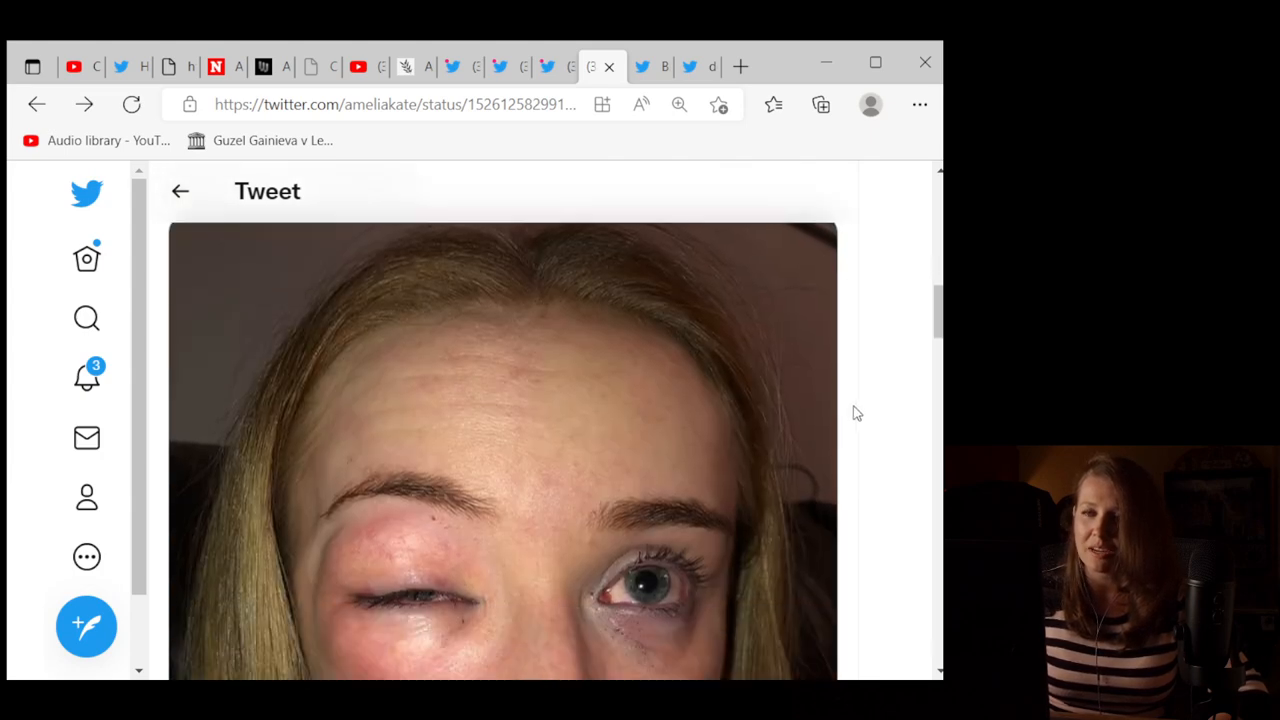
{"action": "scroll", "scroll_direction": "down", "scroll_amount": 3}
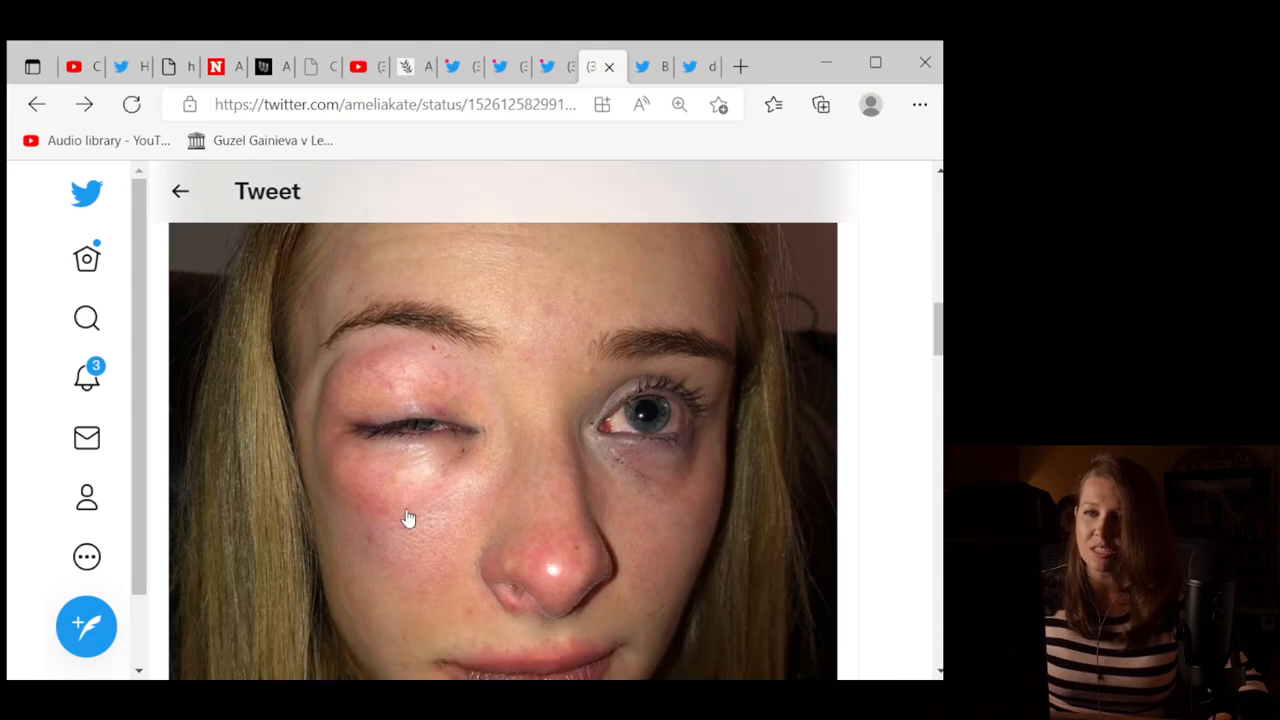
{"action": "mouse_move", "coordinate": [405, 457]}
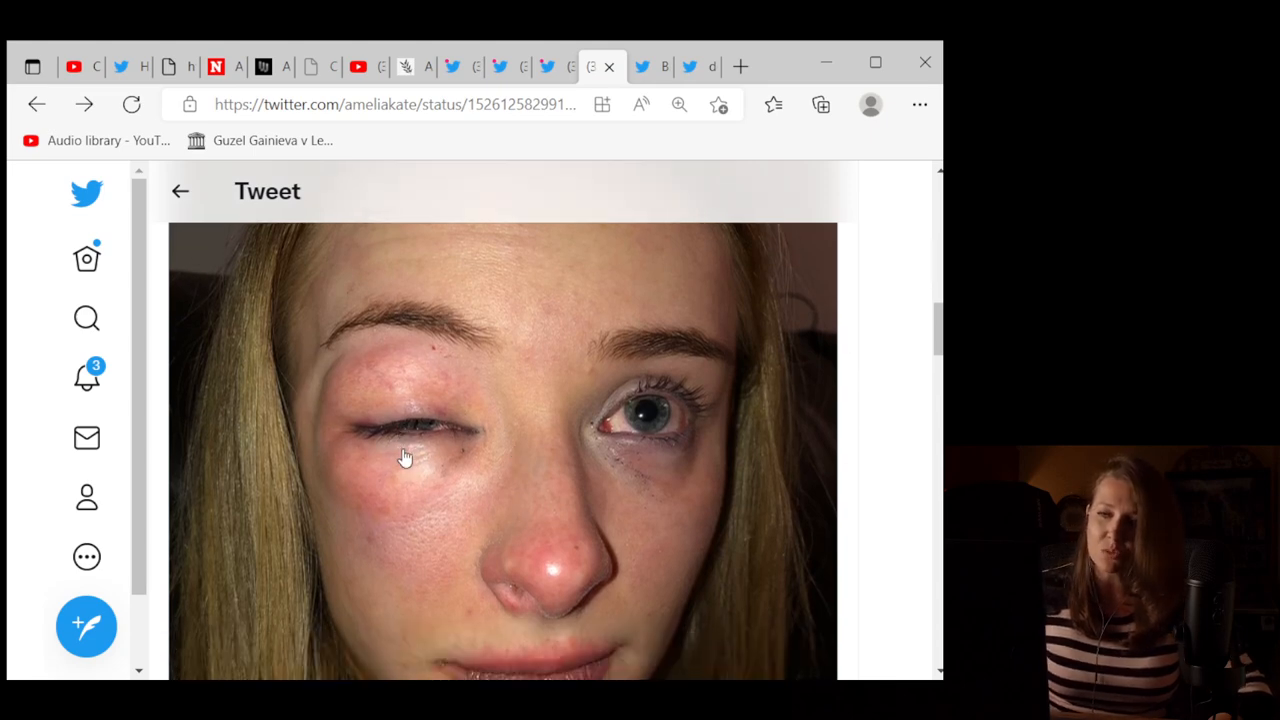
{"action": "mouse_move", "coordinate": [558, 483]}
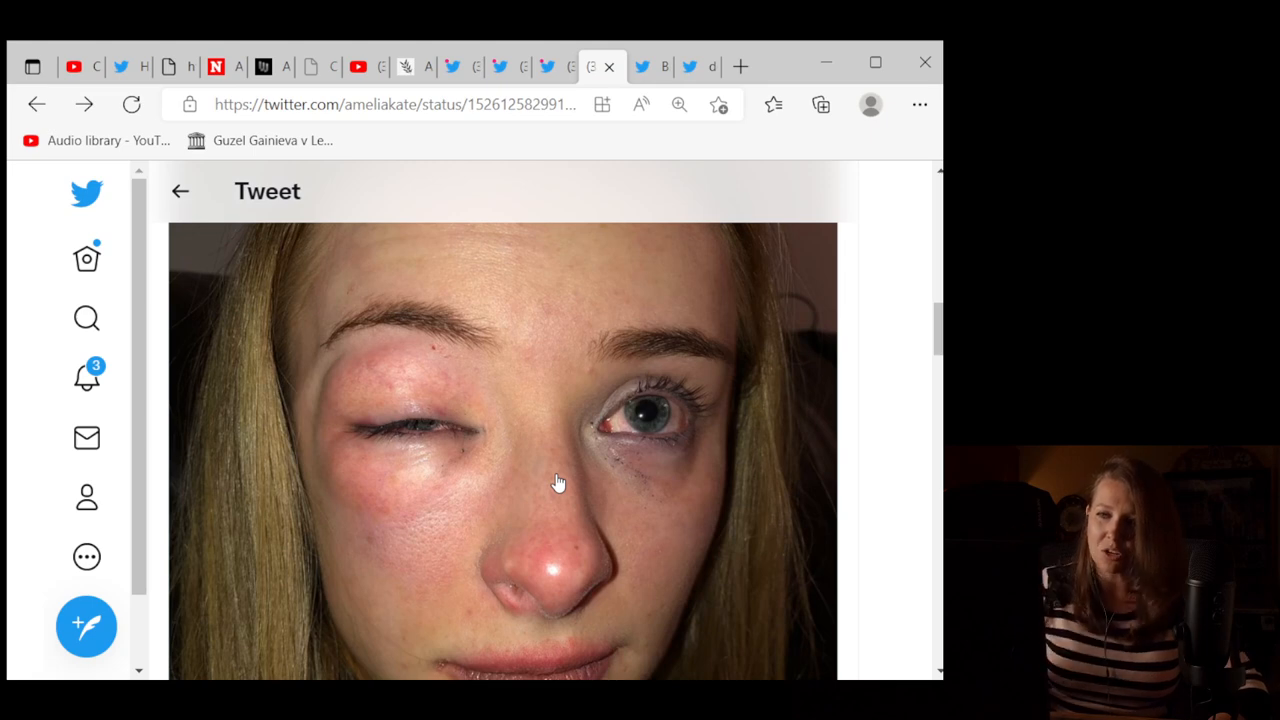
{"action": "scroll", "scroll_direction": "down", "scroll_amount": 3}
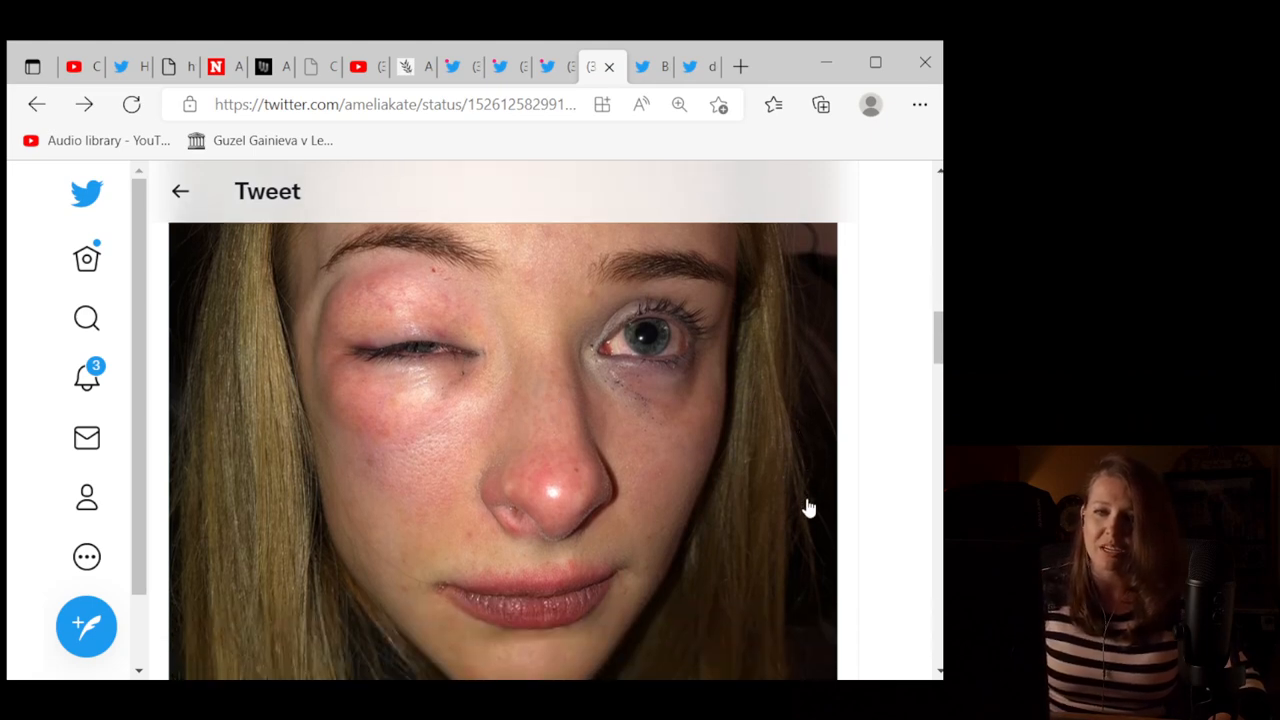
{"action": "mouse_move", "coordinate": [556, 463]}
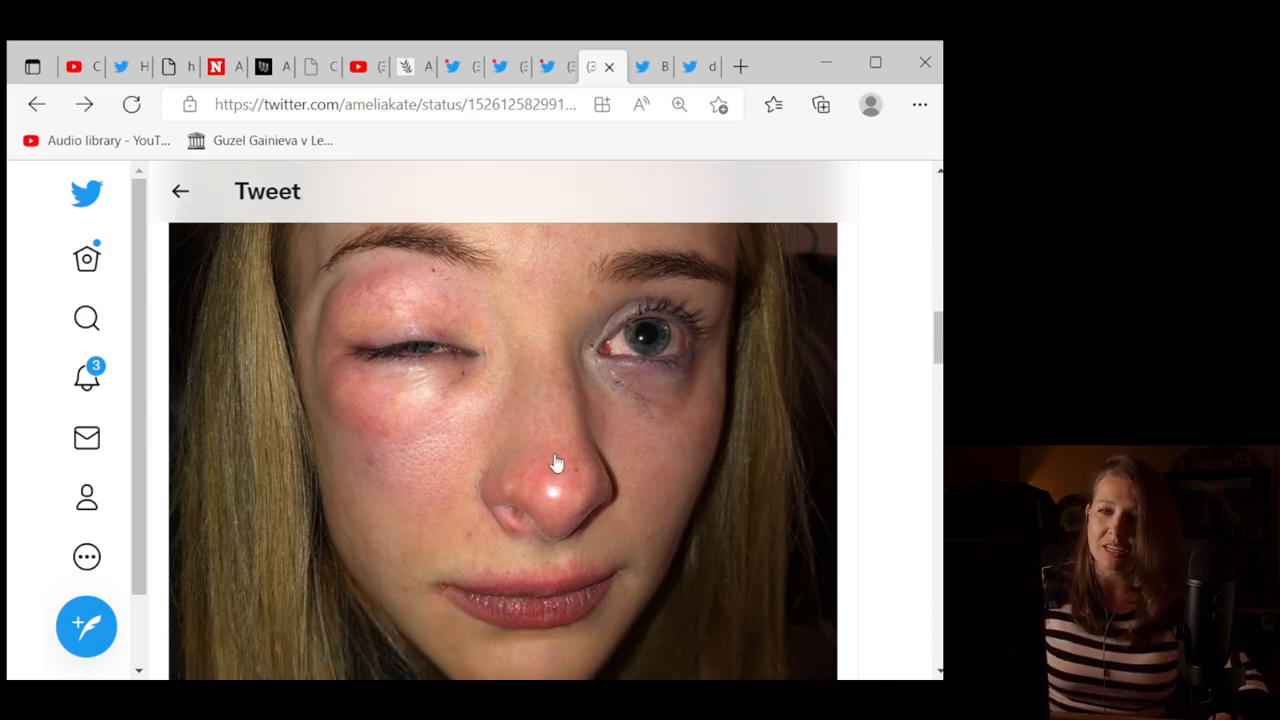
{"action": "scroll", "scroll_direction": "down", "scroll_amount": 3}
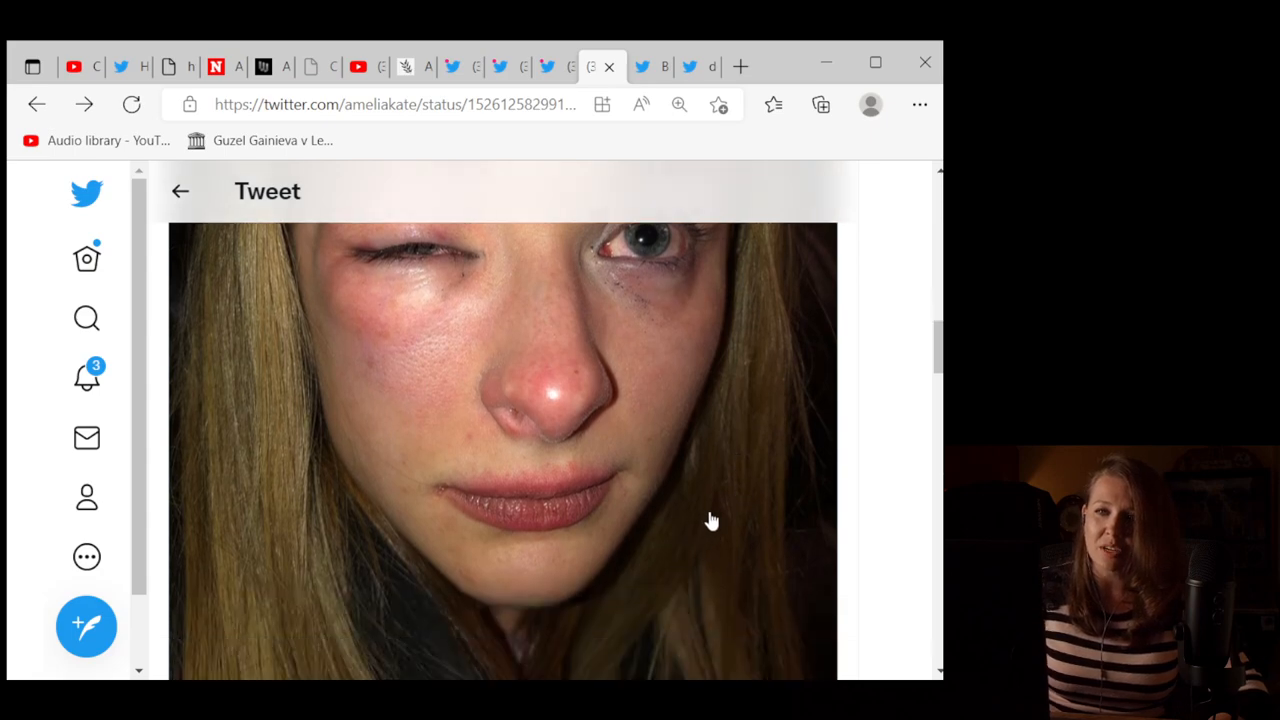
Step: Bring Bloomberg Quicktake's tweet about Amber Heard returning to the stand and its video into view
{"action": "scroll", "scroll_direction": "down", "scroll_amount": 3}
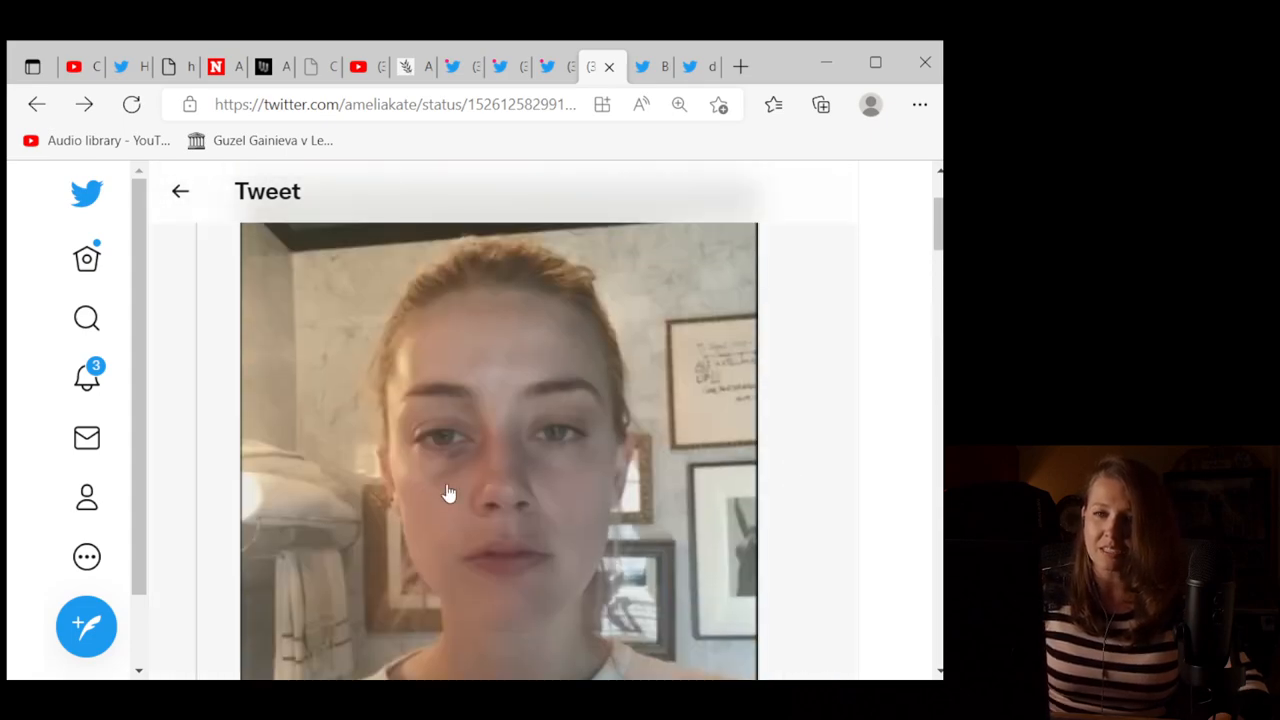
{"action": "scroll", "scroll_direction": "down", "scroll_amount": 3}
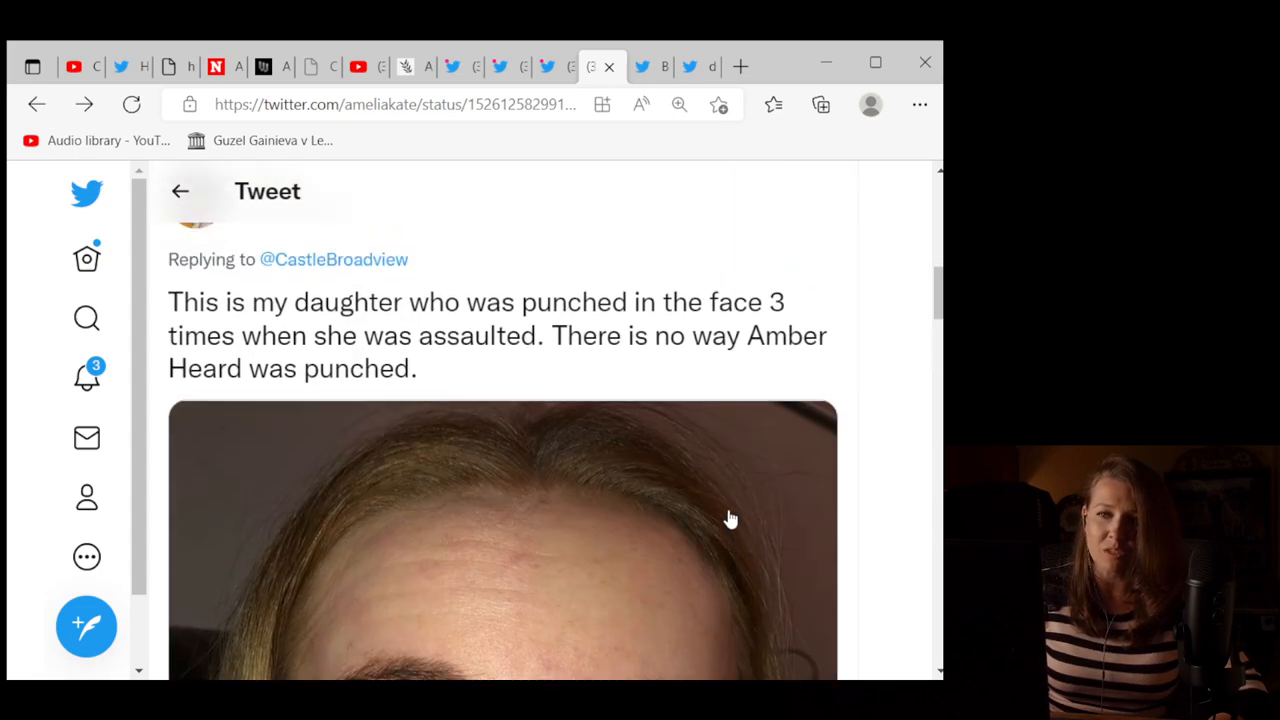
{"action": "scroll", "scroll_direction": "up", "scroll_amount": 3}
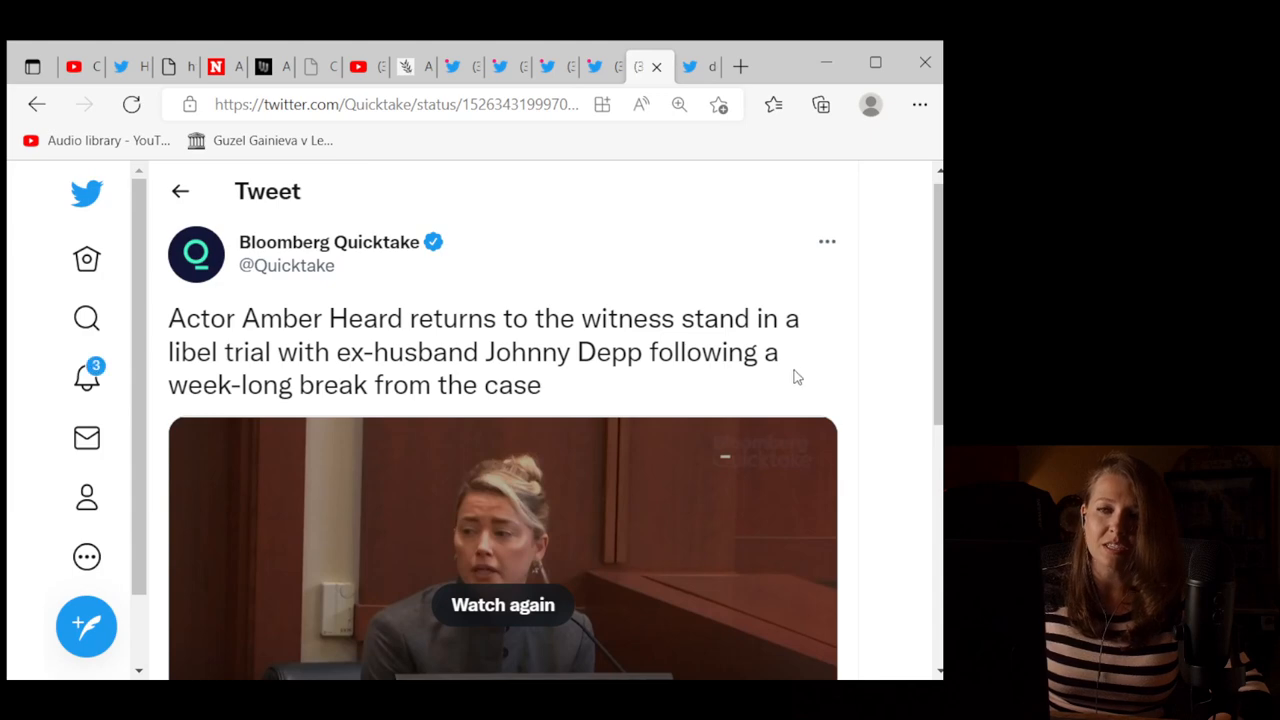
{"action": "scroll", "scroll_direction": "down", "scroll_amount": 3}
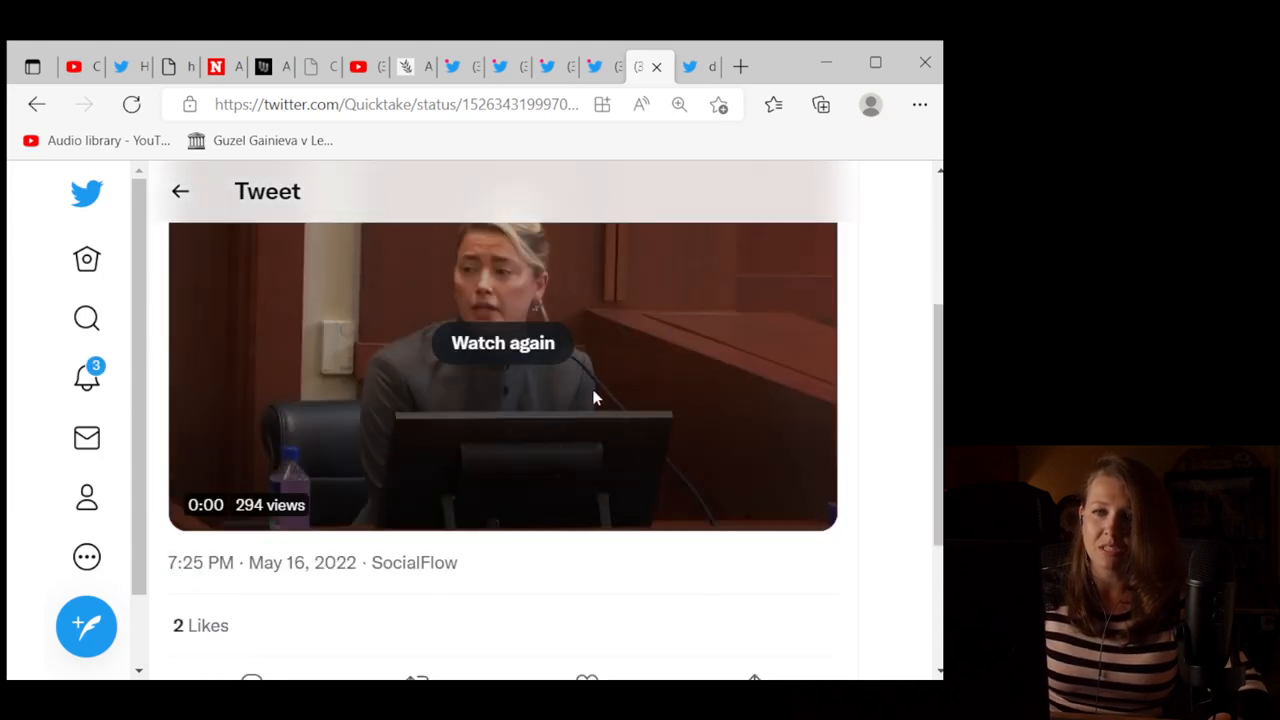